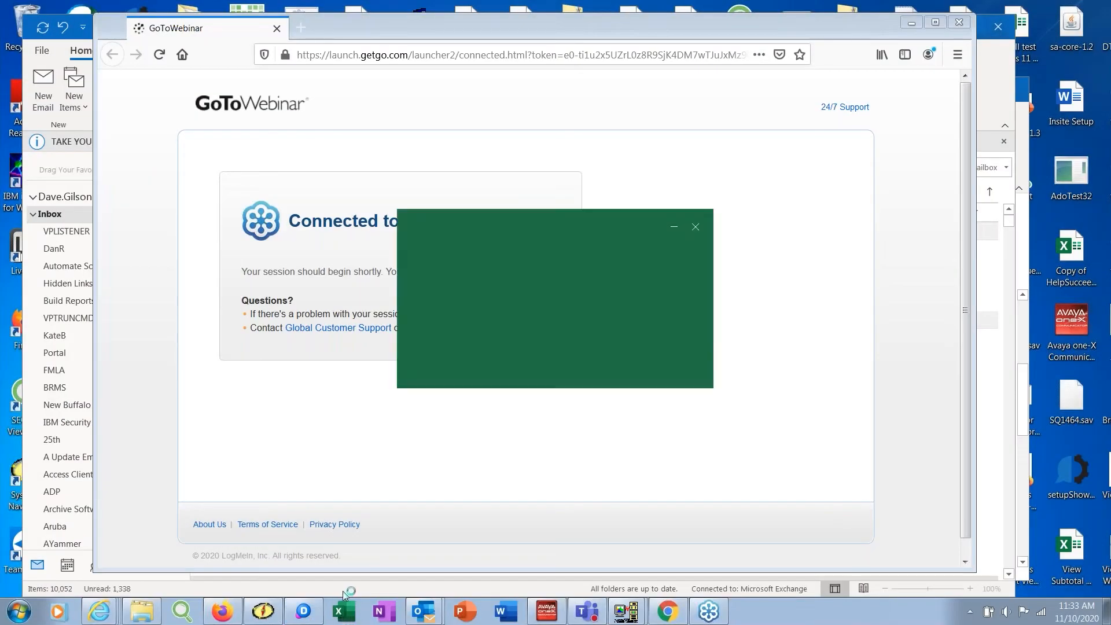
# - Start a blank workbook, anchor on cell B2 and show the ViewPoint ribbon commands
pyautogui.click(342, 609)
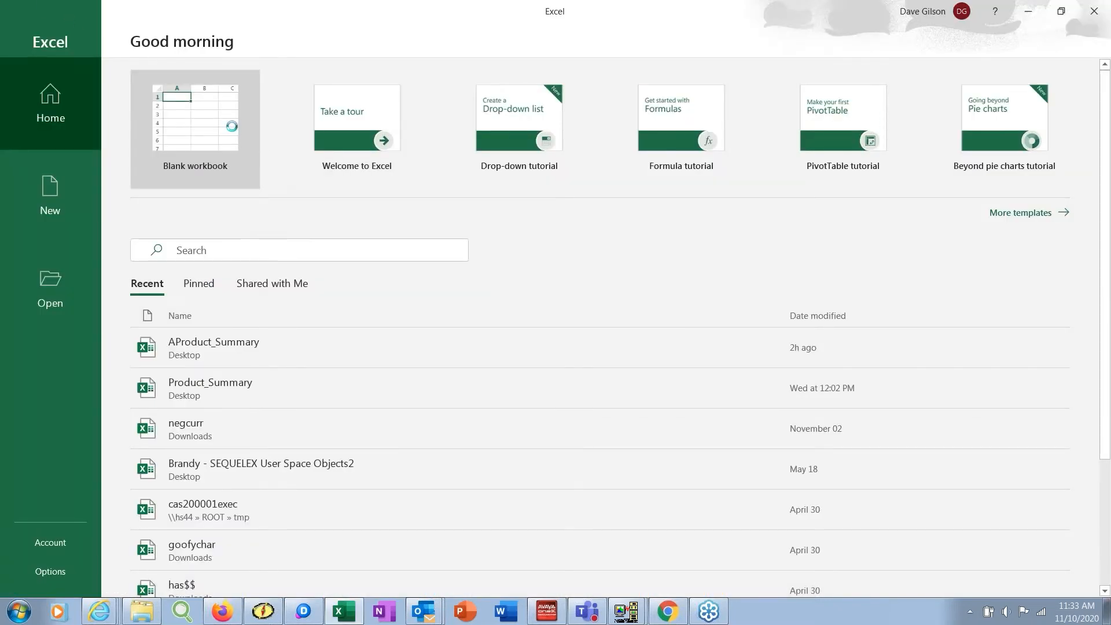
pyautogui.click(194, 118)
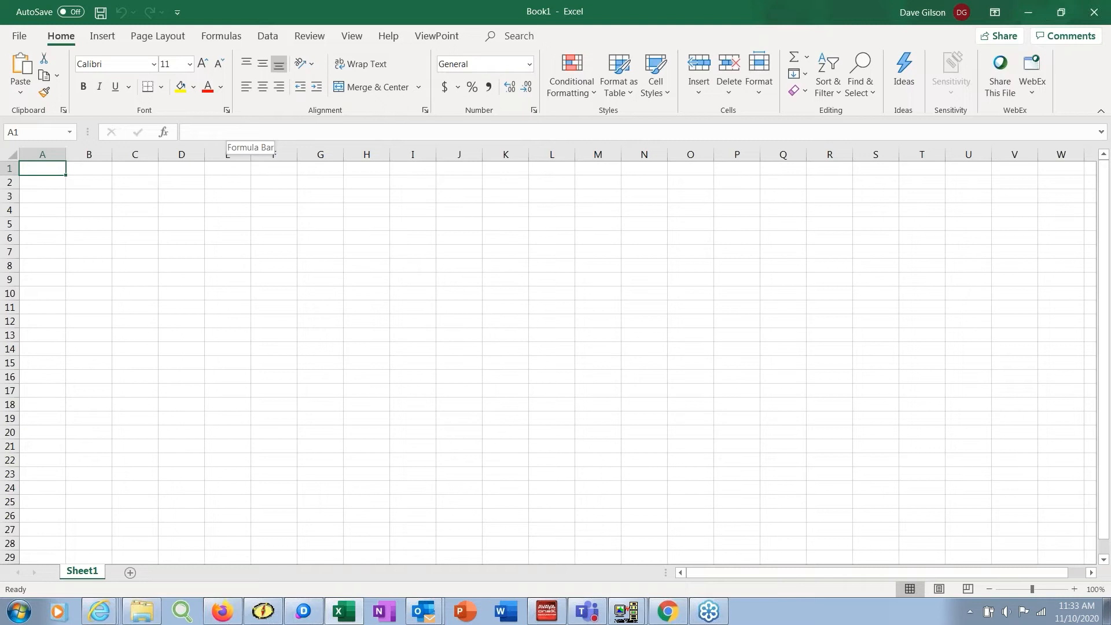
pyautogui.moveTo(96, 194)
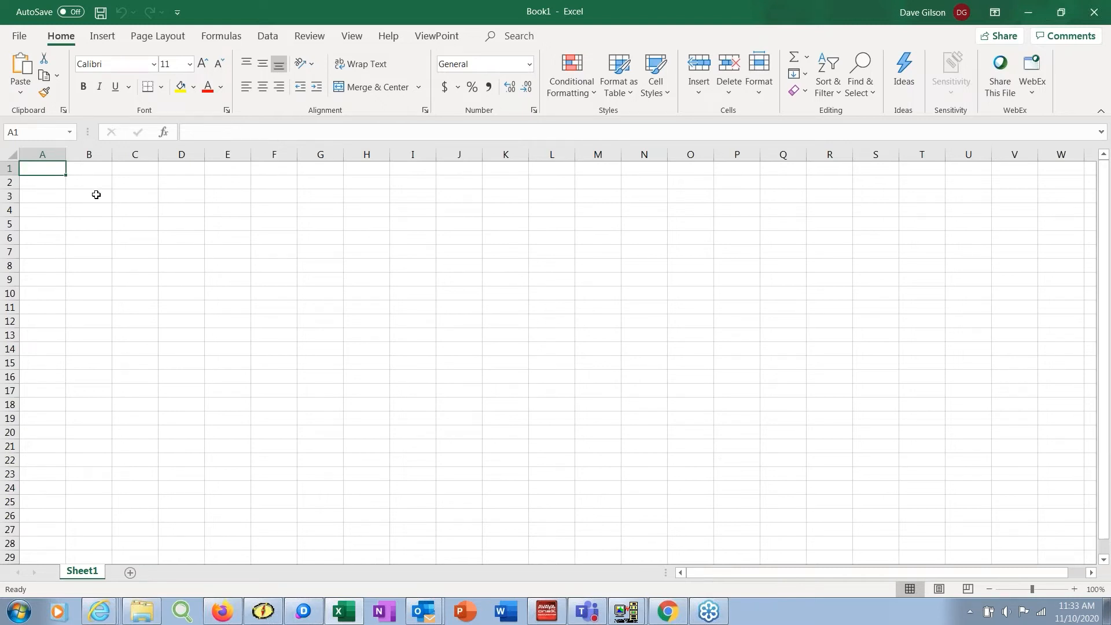
pyautogui.click(89, 181)
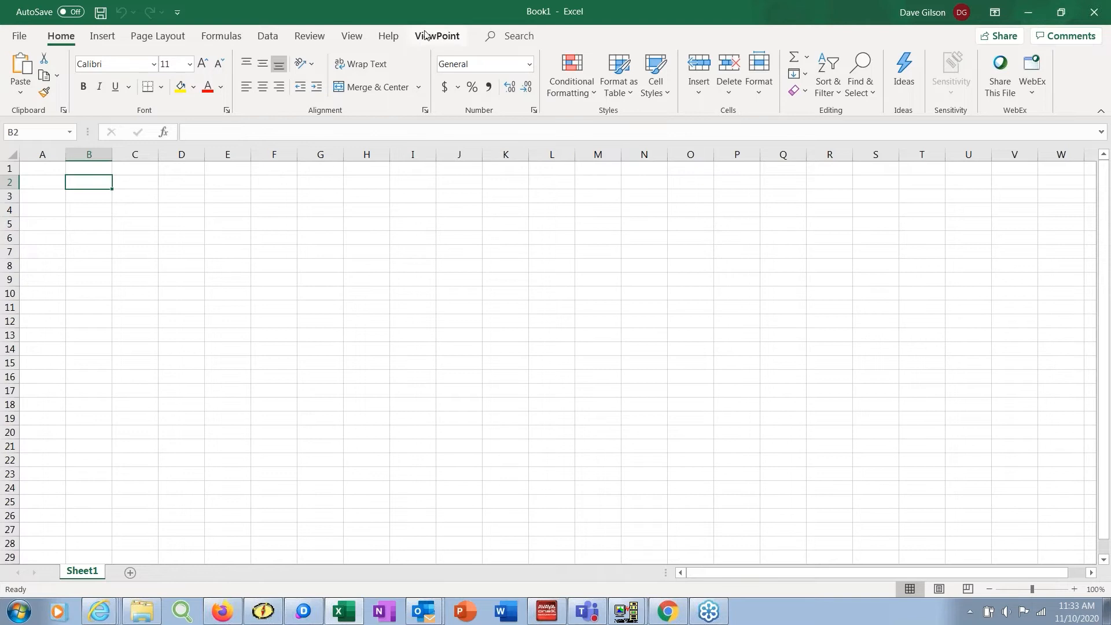
pyautogui.moveTo(433, 37)
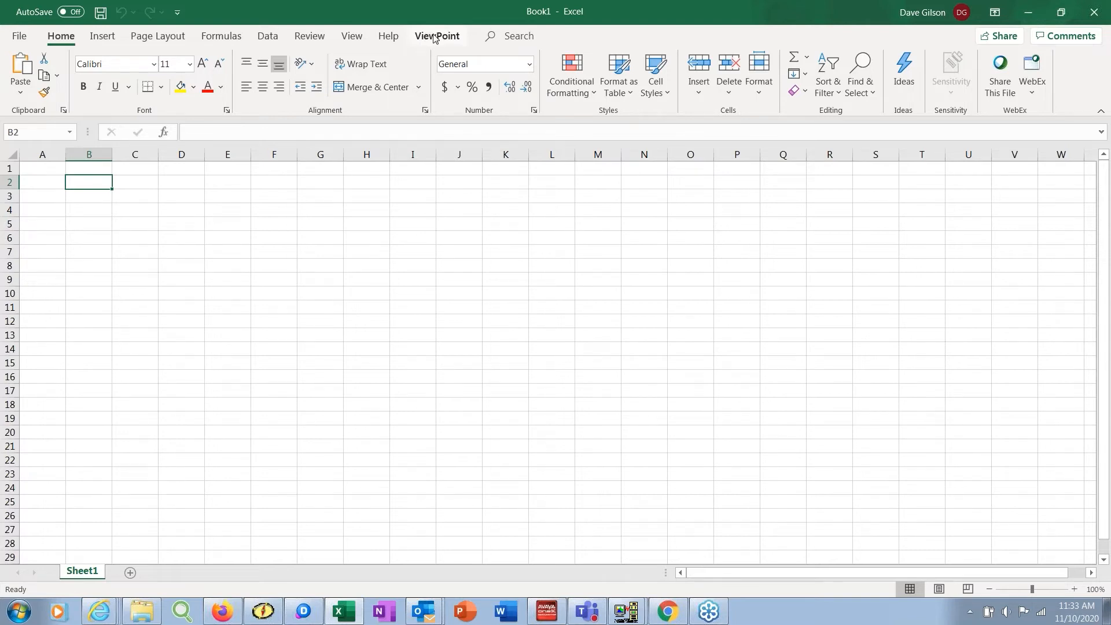
pyautogui.moveTo(435, 23)
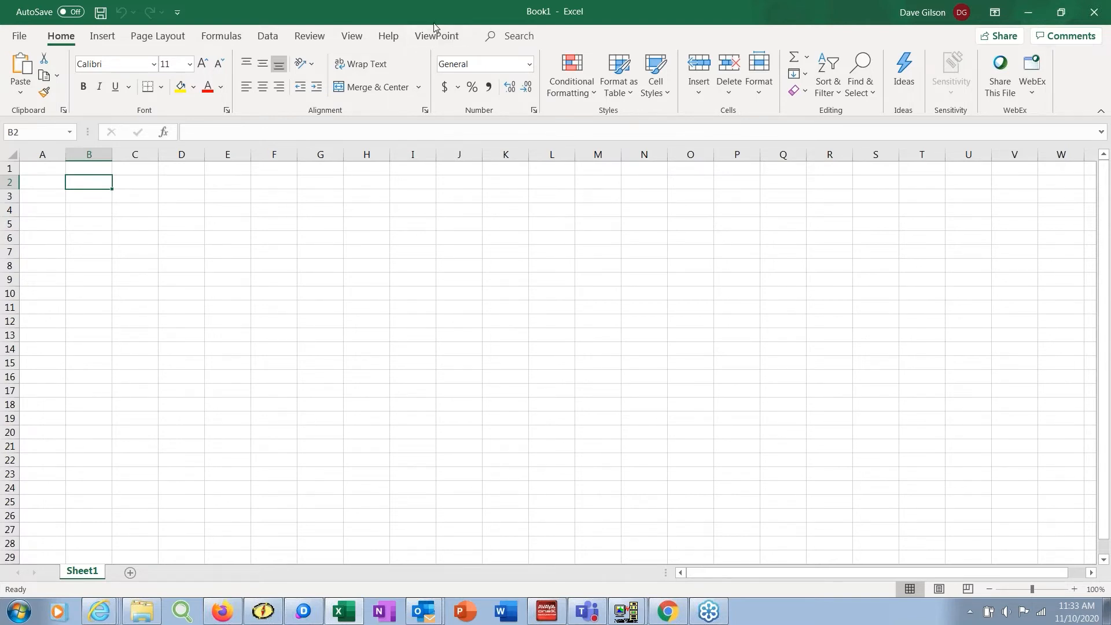
pyautogui.click(436, 36)
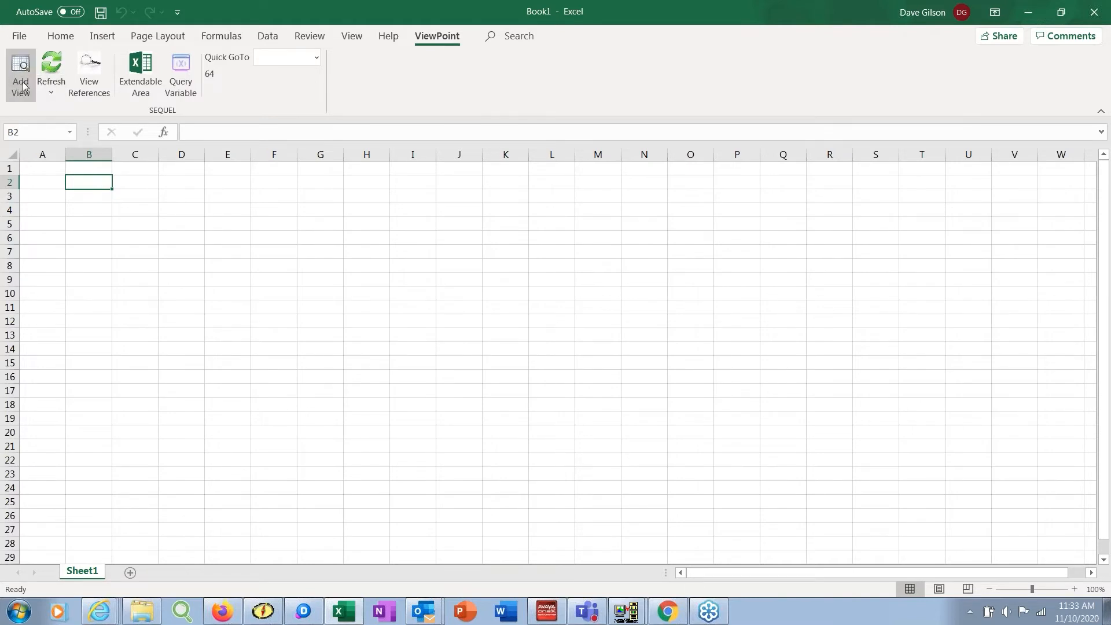
# - Begin adding a SEQUEL view, signing on to the IBM i system as DAVEG
pyautogui.click(20, 74)
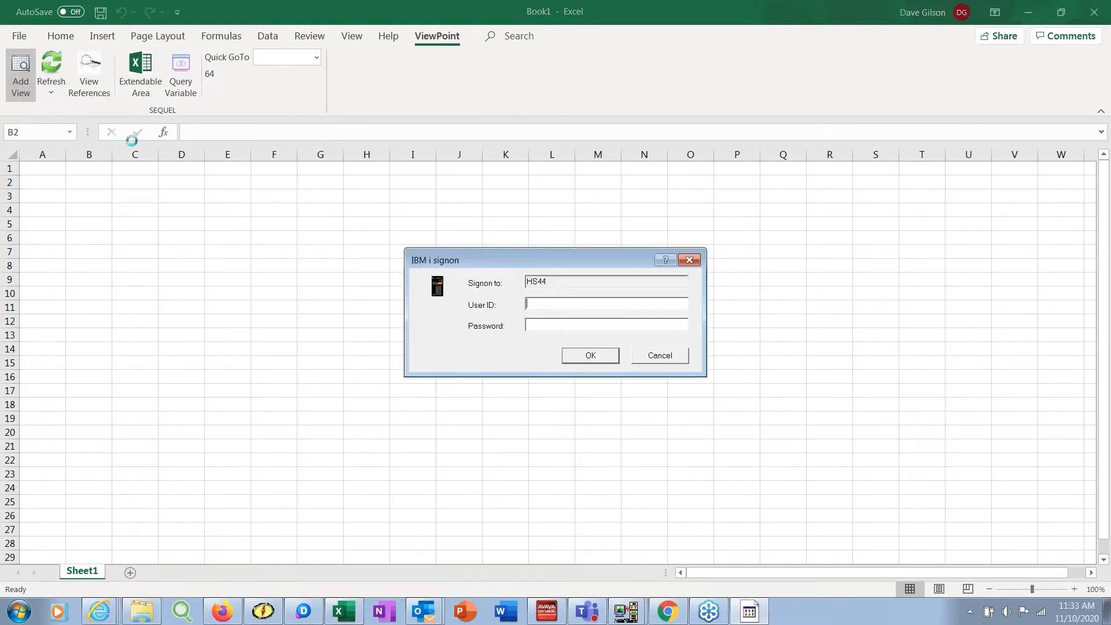
pyautogui.write('DAVEG')
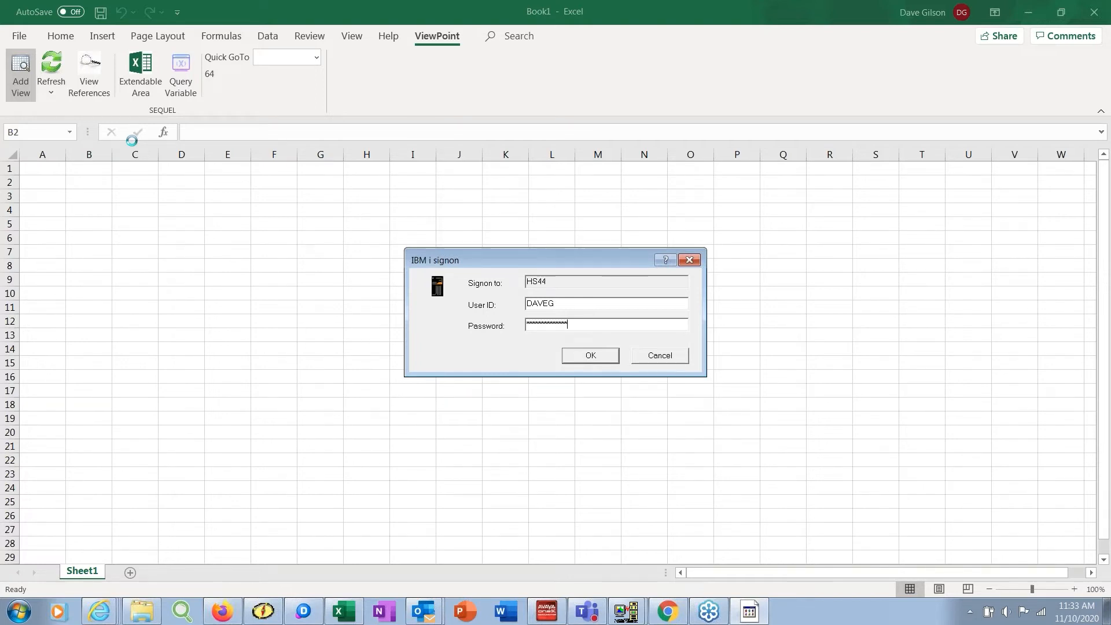
pyautogui.click(589, 355)
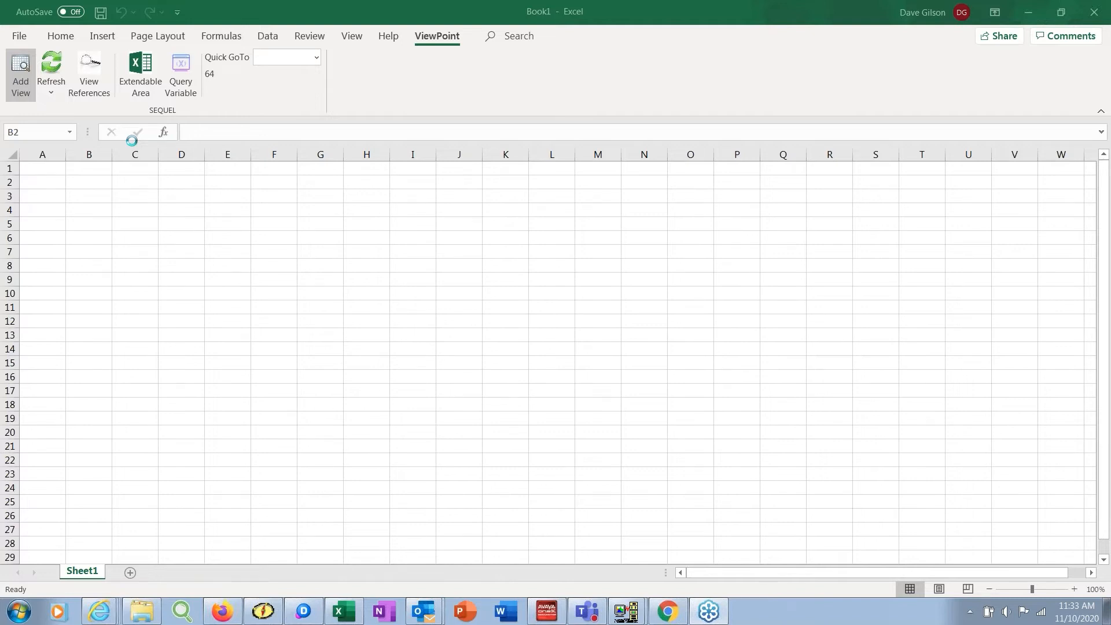
pyautogui.click(21, 74)
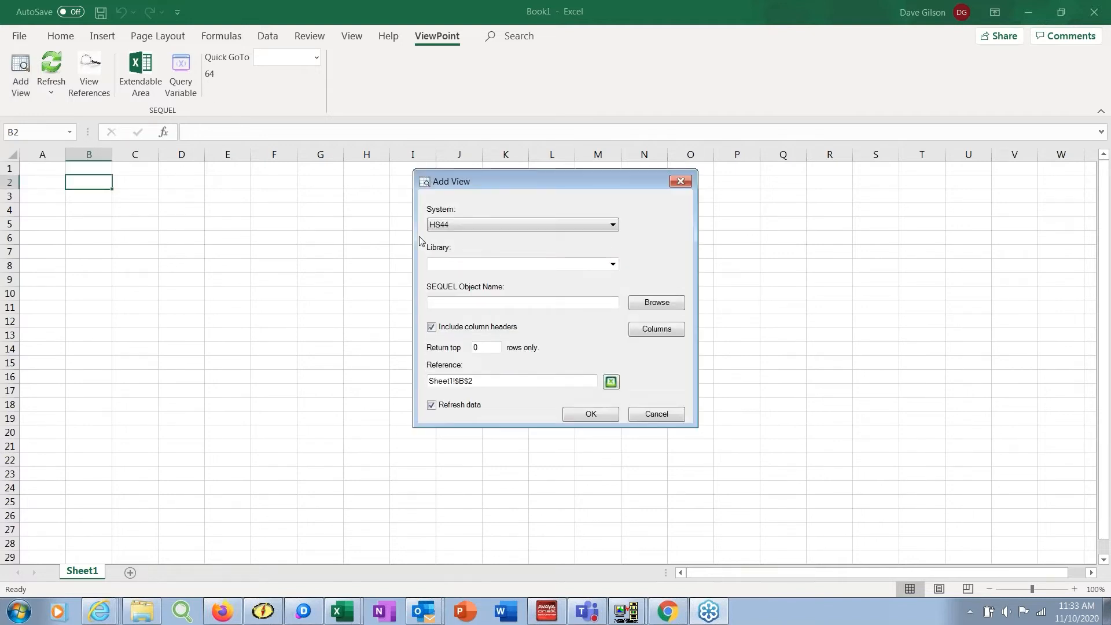
# - Browse the SEQUELEX library and choose the ACCUM view as the object to add
pyautogui.click(517, 264)
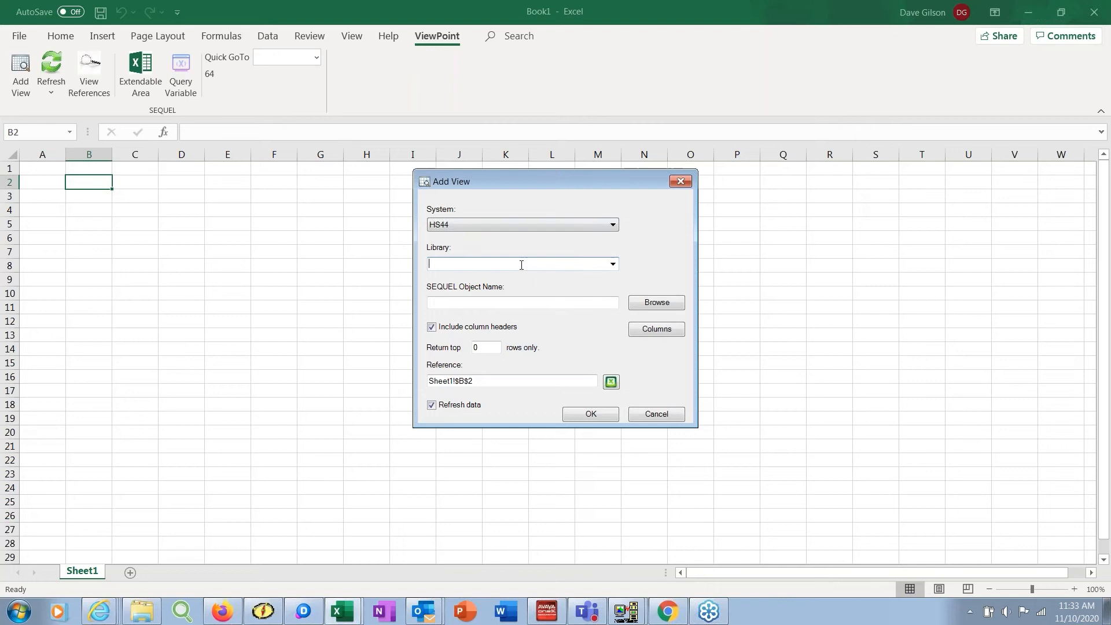
pyautogui.write('sequel')
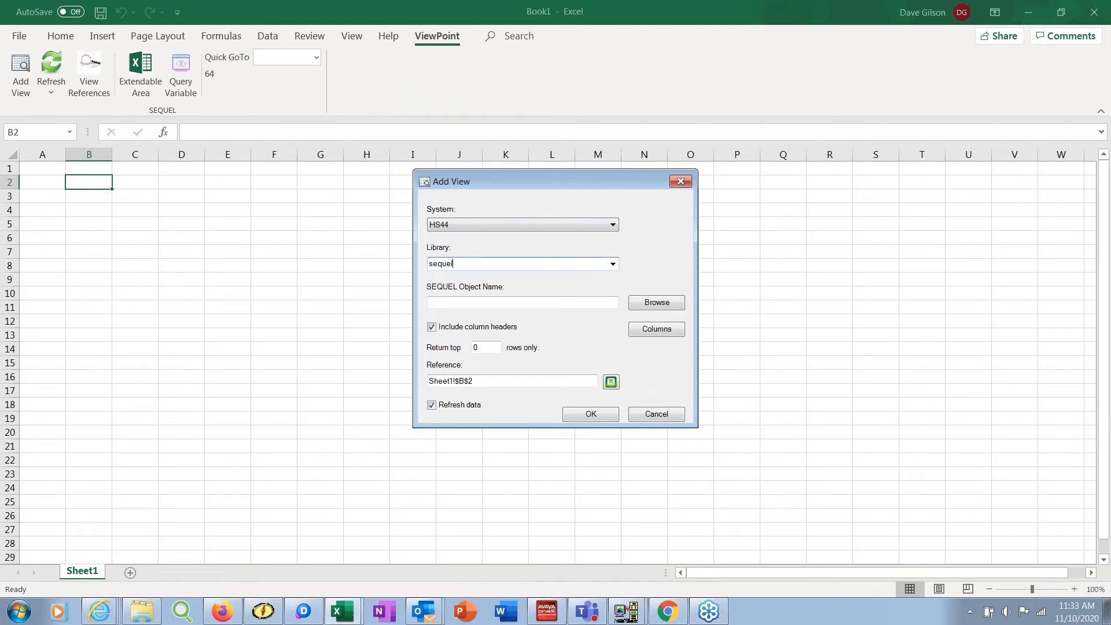
pyautogui.write('ex')
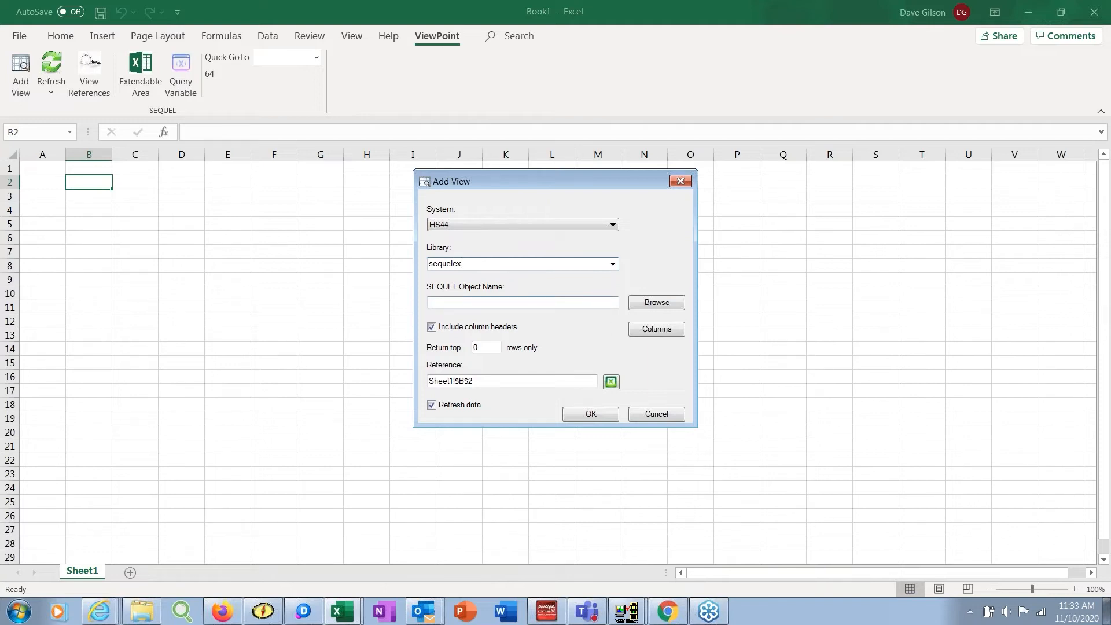
pyautogui.click(653, 302)
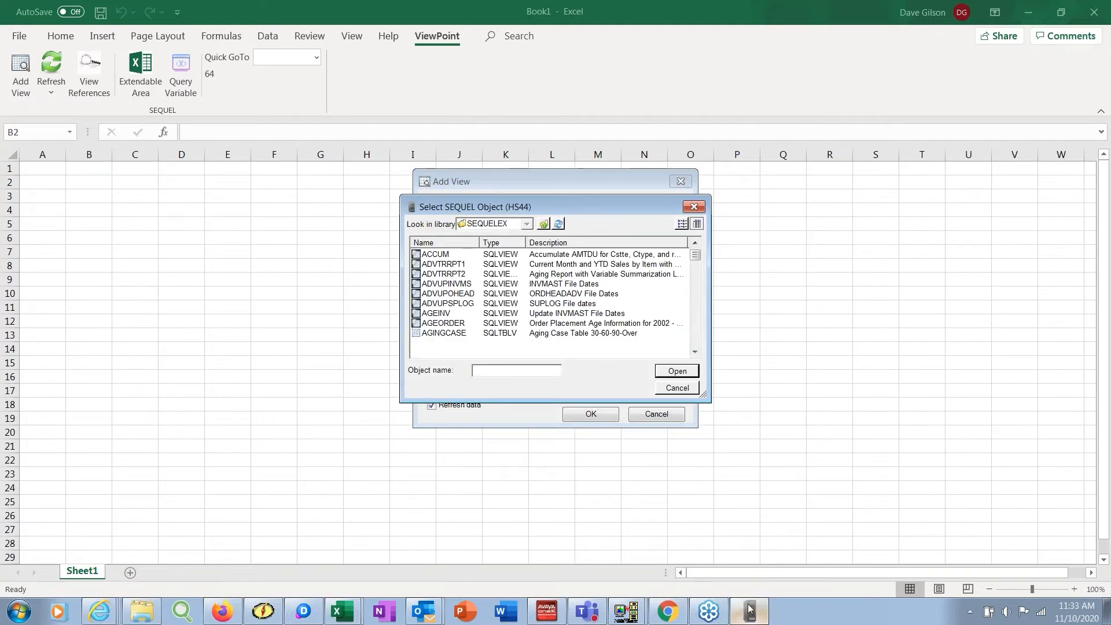
pyautogui.scroll(-3)
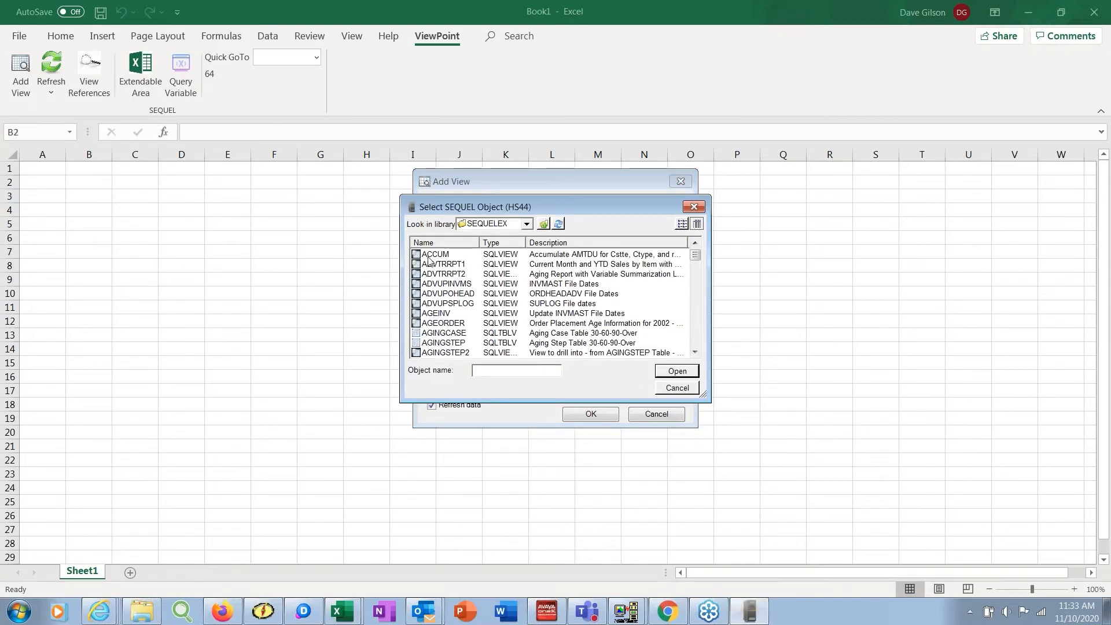
pyautogui.click(435, 255)
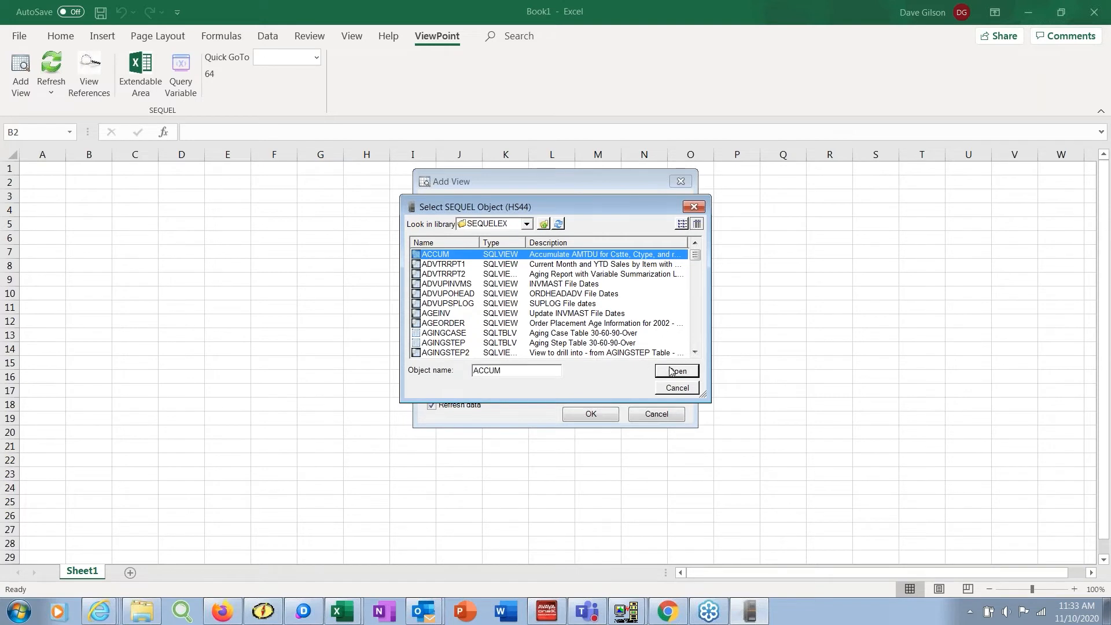
pyautogui.click(673, 371)
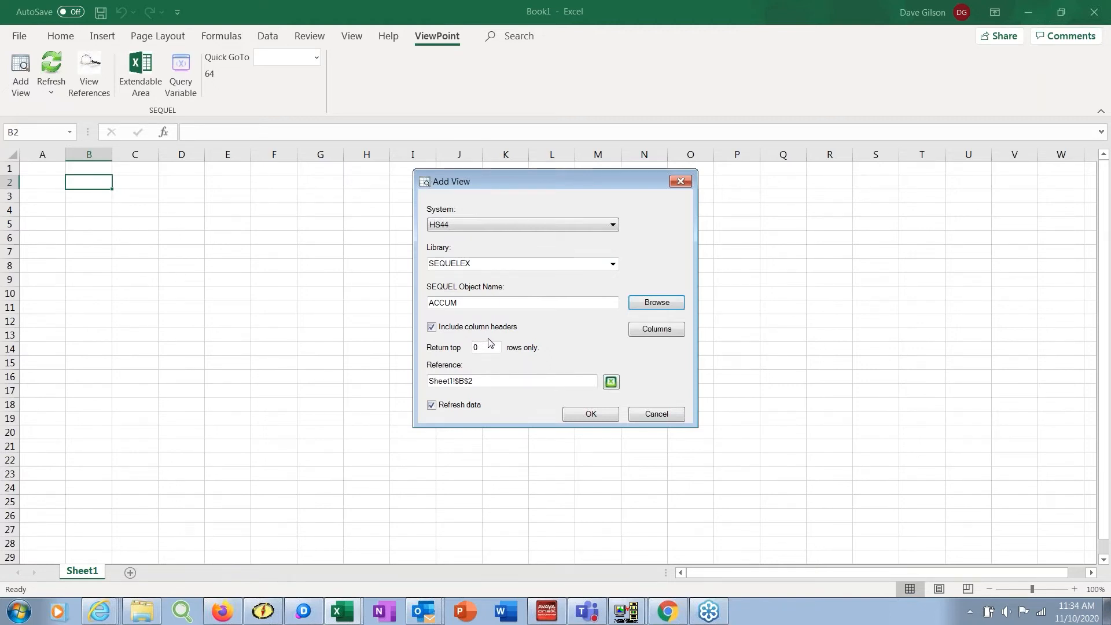
pyautogui.moveTo(655, 328)
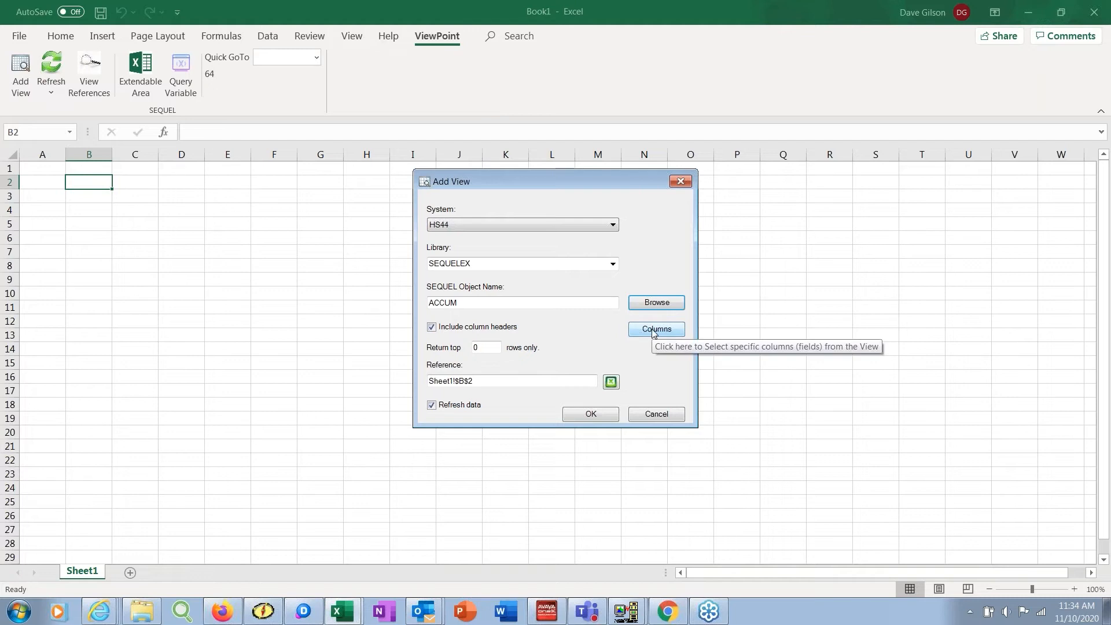
# - Remove the STATETOT derived field from the columns to display
pyautogui.click(655, 328)
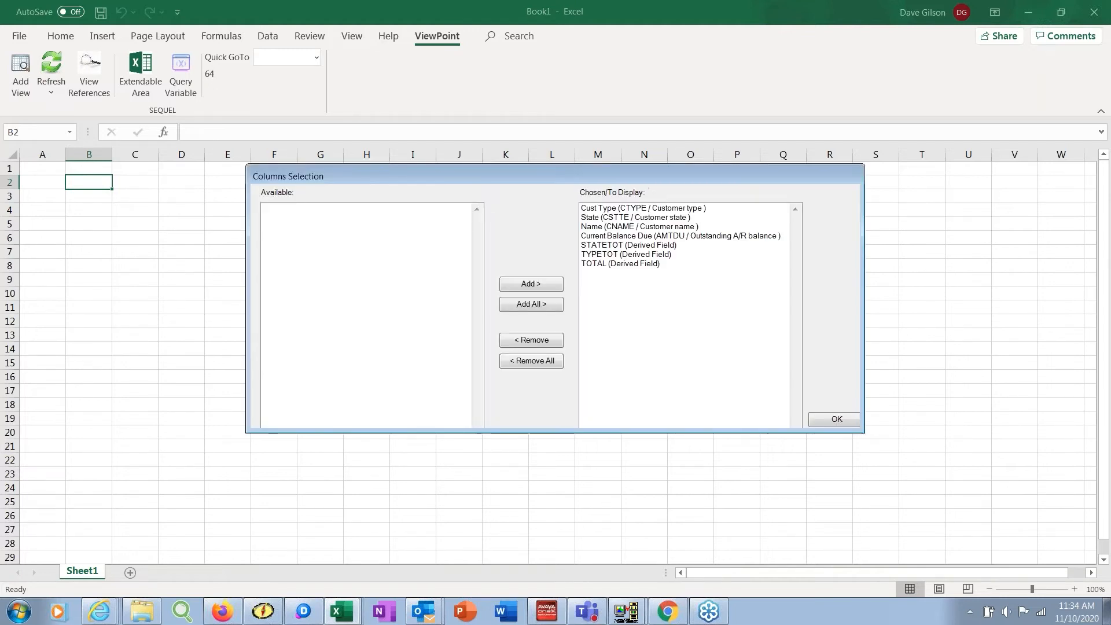
pyautogui.moveTo(607, 232)
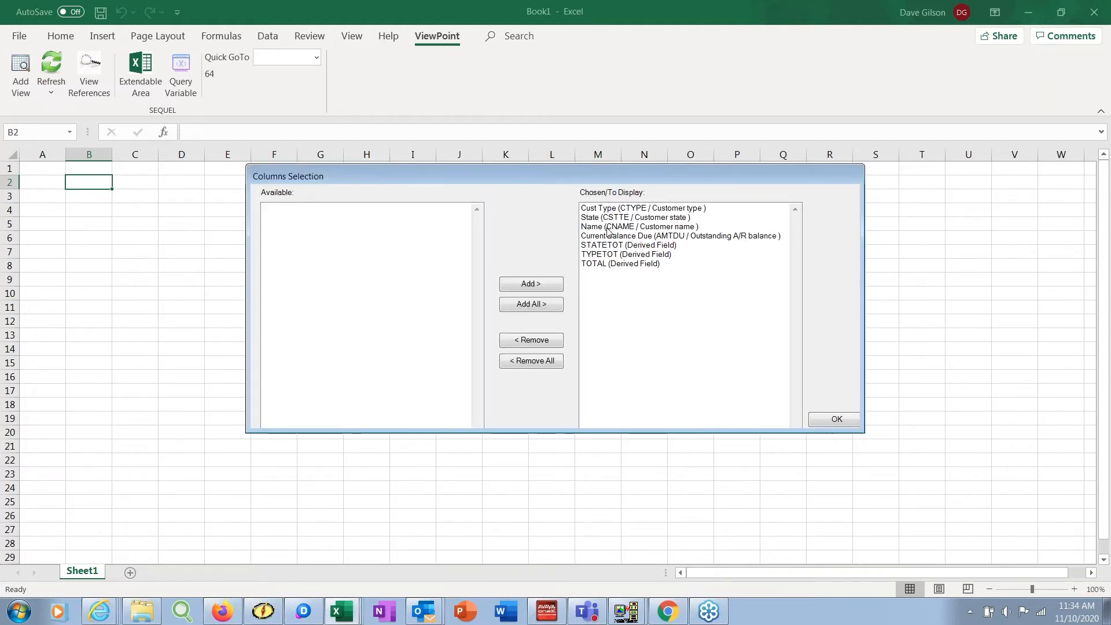
pyautogui.click(629, 244)
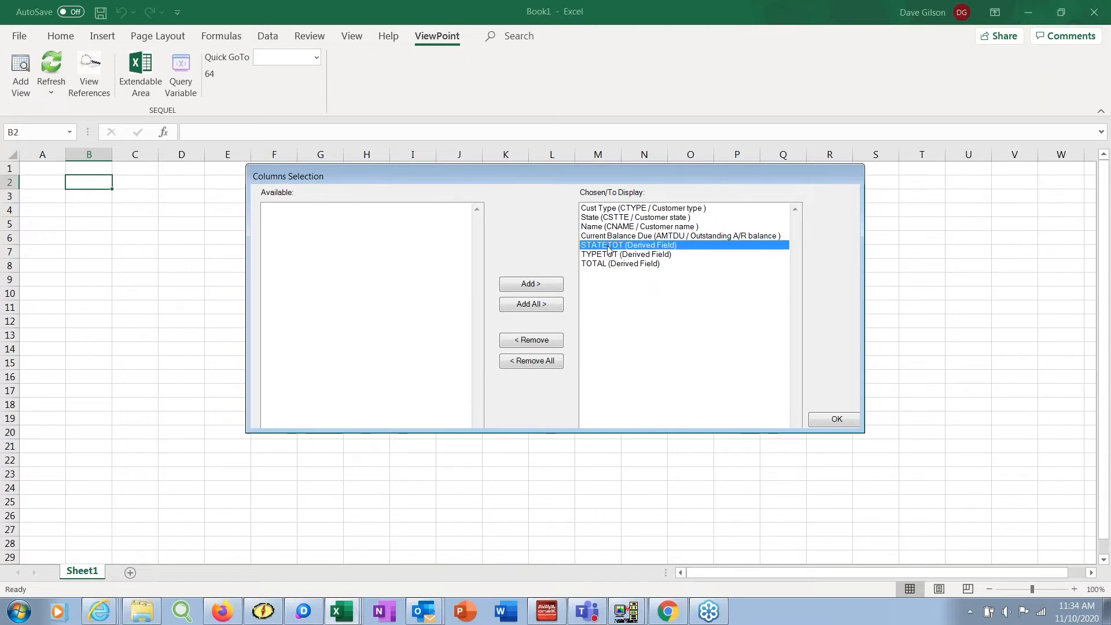
pyautogui.click(531, 340)
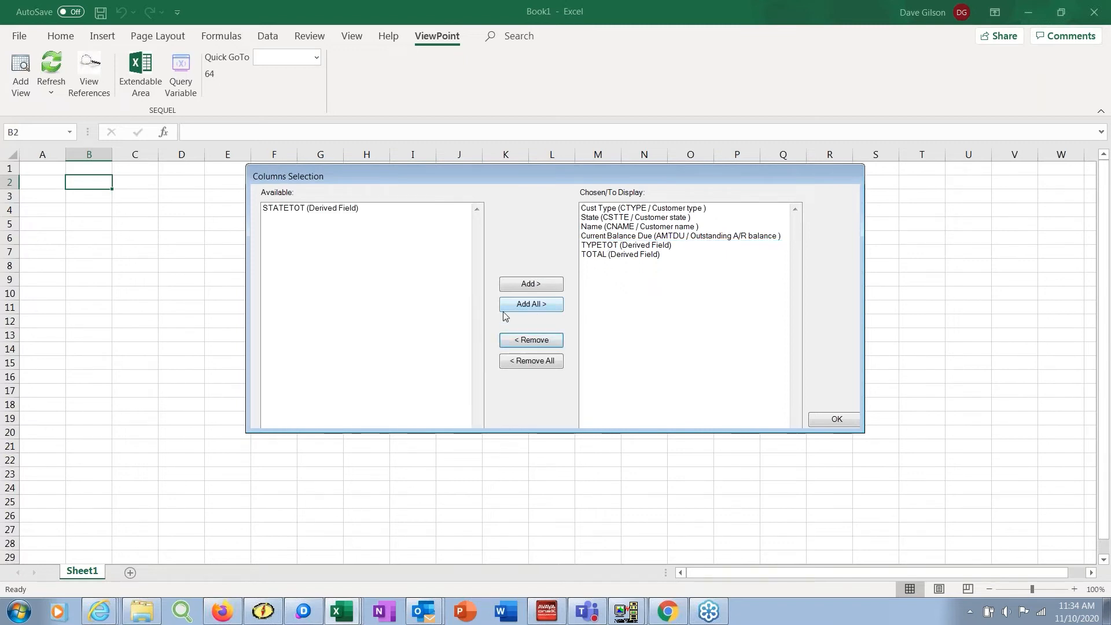
pyautogui.click(319, 207)
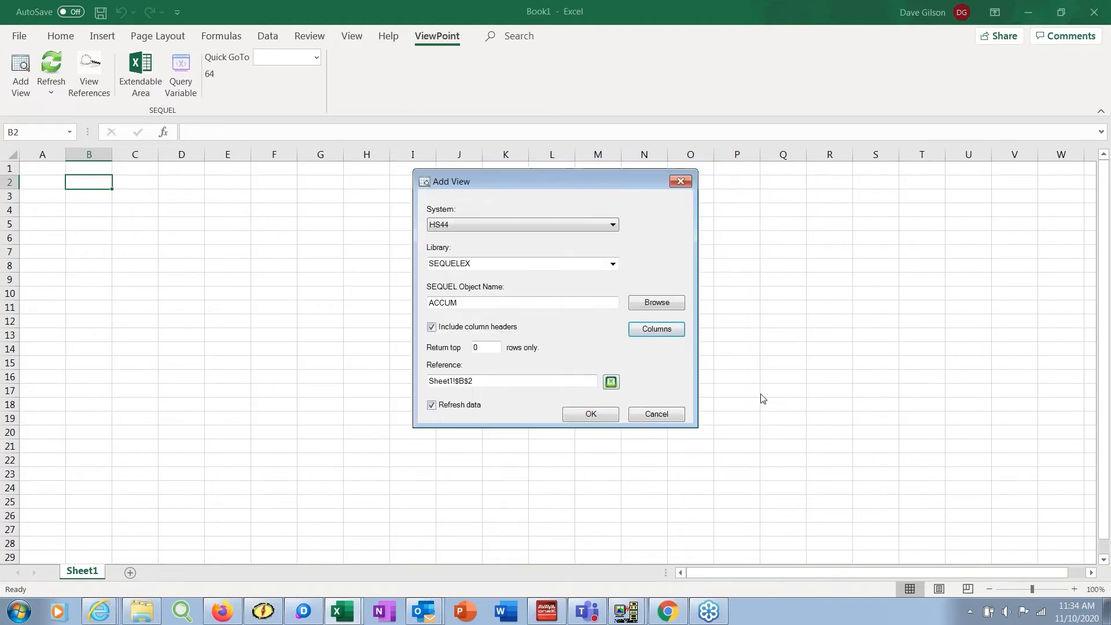
# - Load the ACCUM customer balance rows from B2 and widen the Name column for full names
pyautogui.click(590, 413)
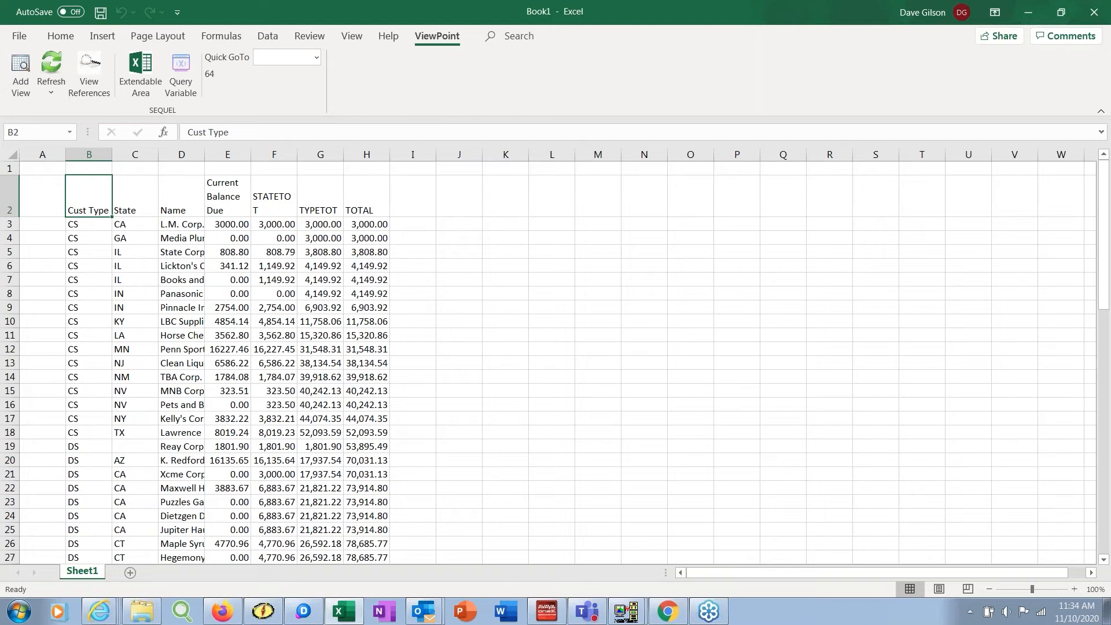
pyautogui.moveTo(435, 411)
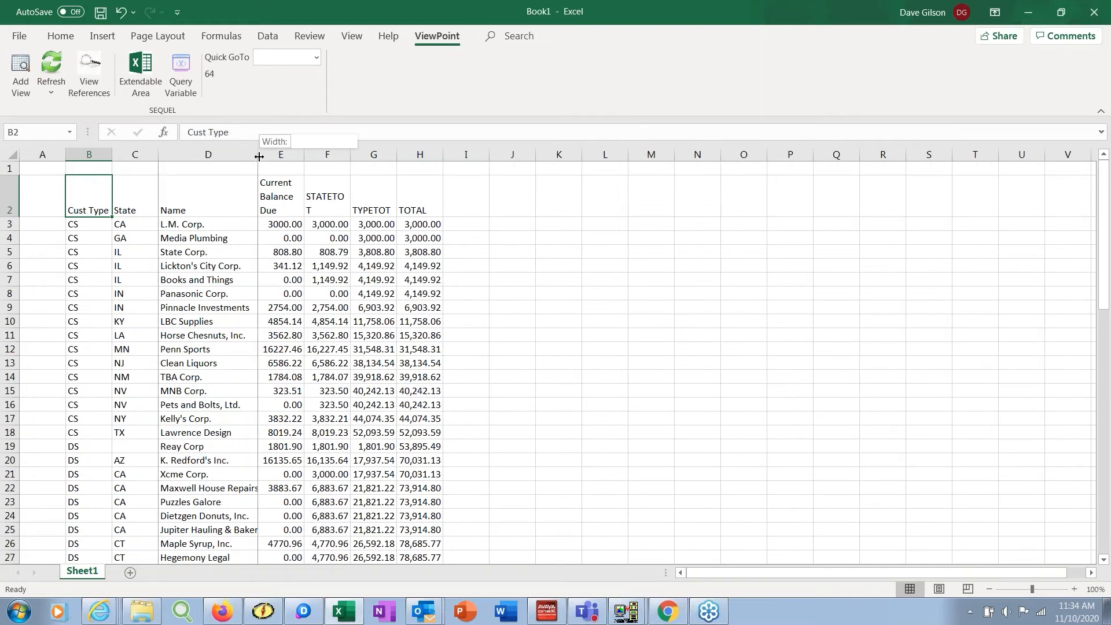
pyautogui.moveTo(258, 156); pyautogui.dragTo(240, 156)
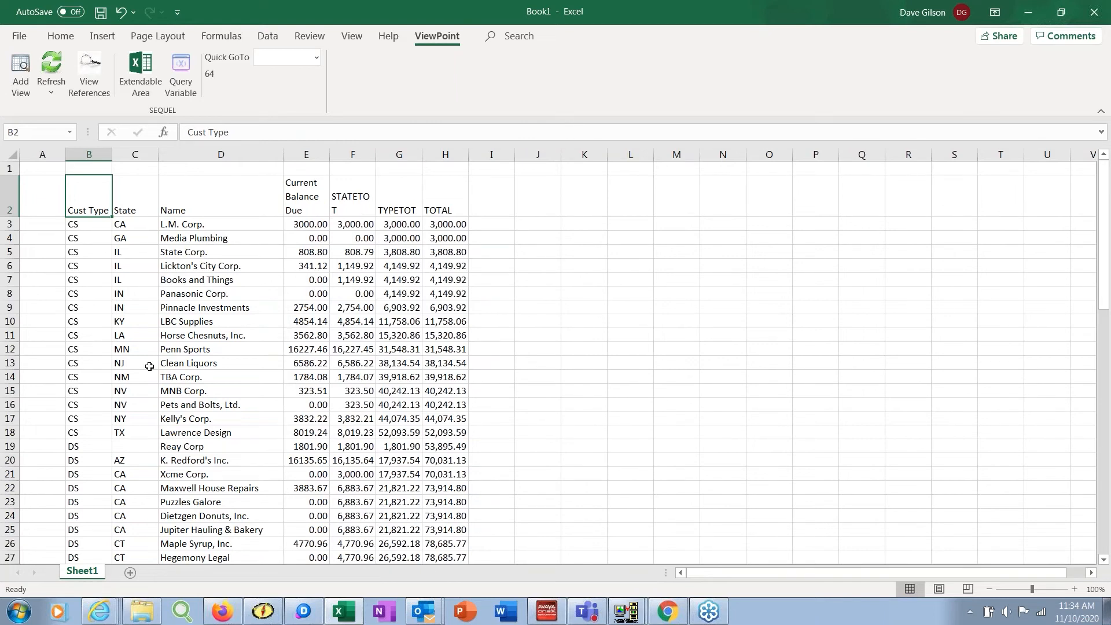
pyautogui.moveTo(140, 611)
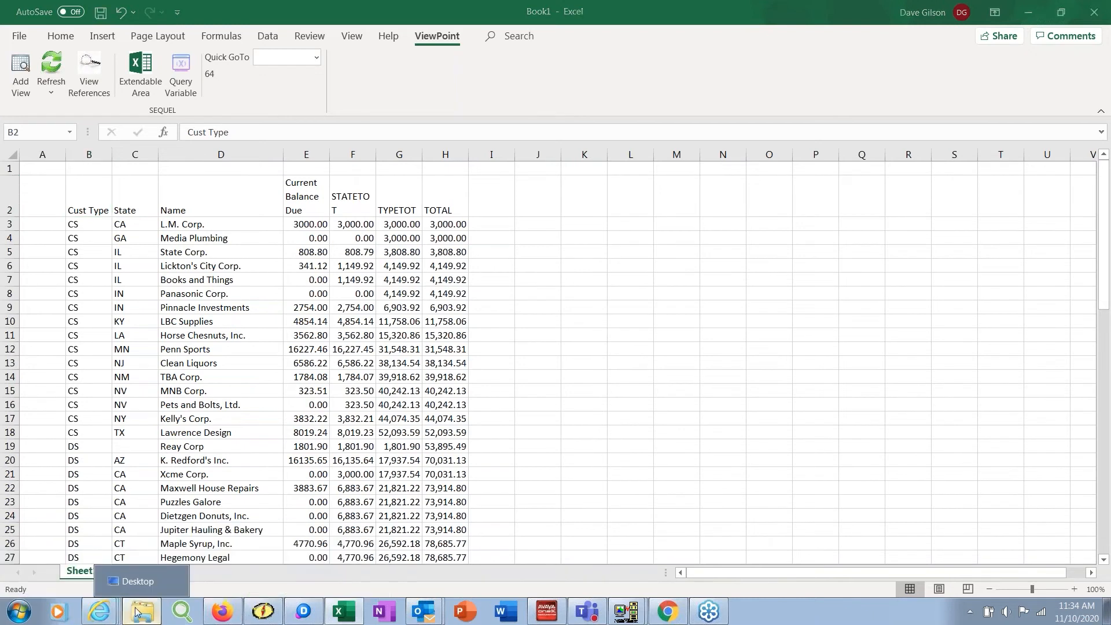
# - Open AProduct_Summary from the Desktop and refresh its ViewPoint data for month 10
pyautogui.click(140, 611)
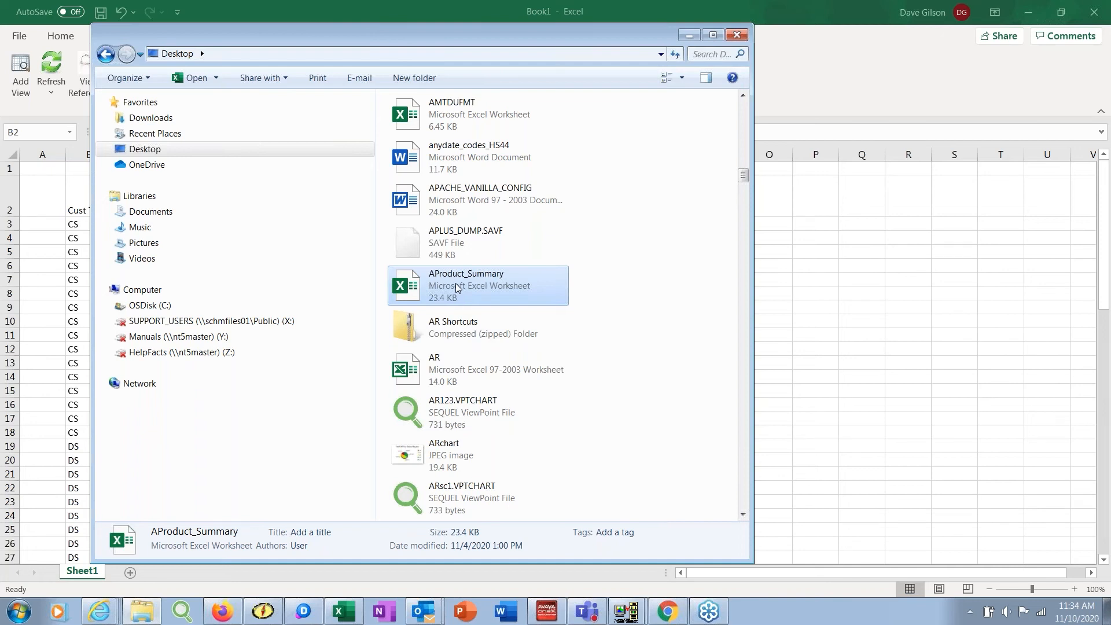
pyautogui.doubleClick(465, 284)
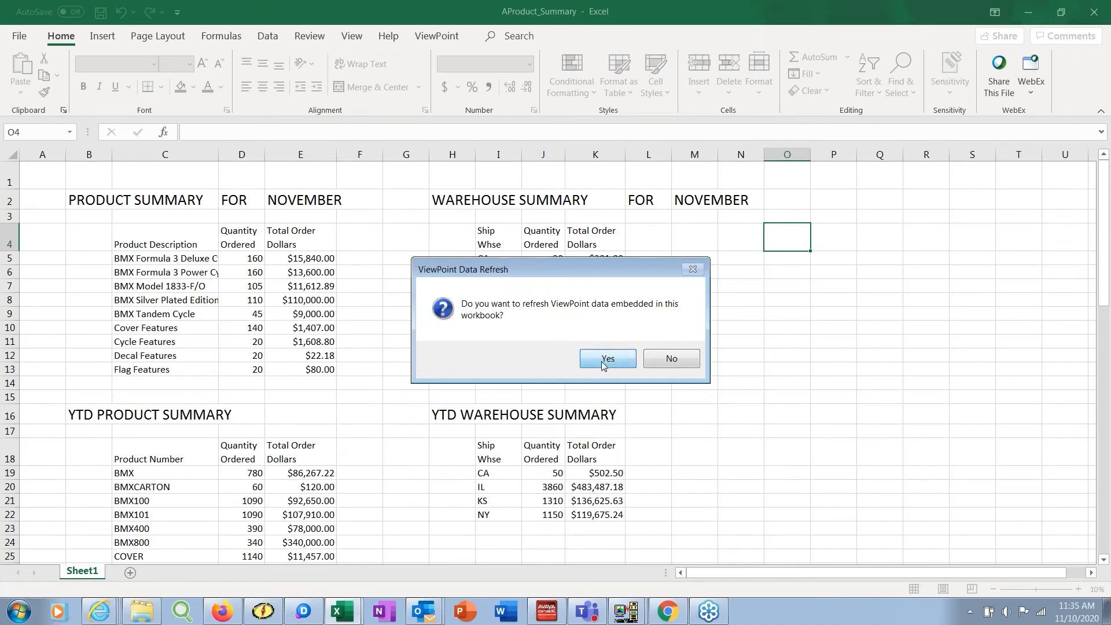
pyautogui.click(606, 358)
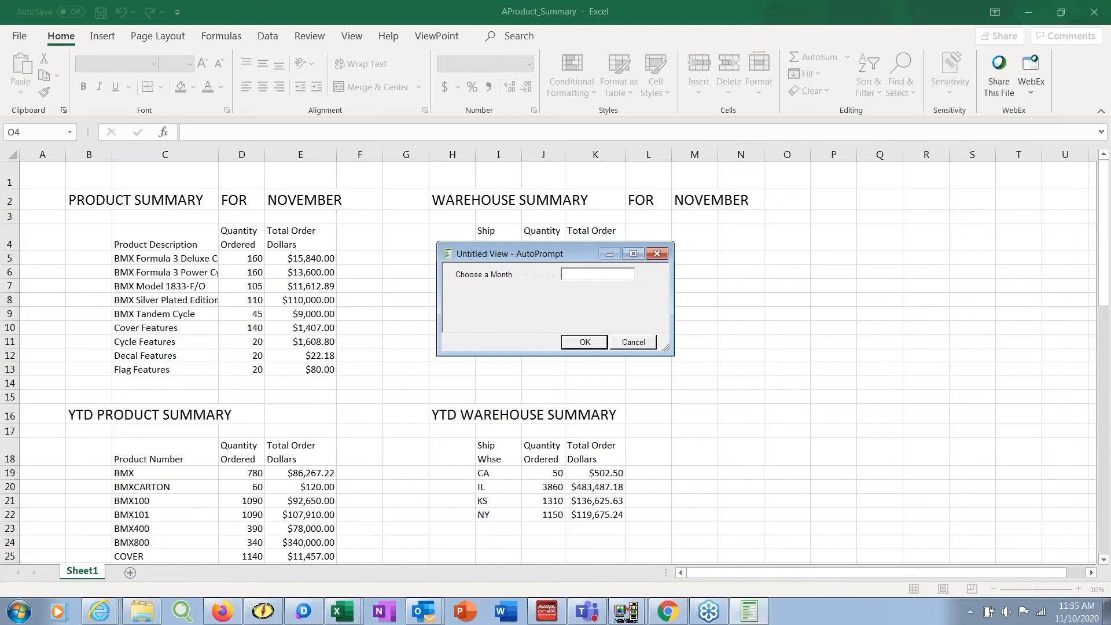
pyautogui.click(597, 274)
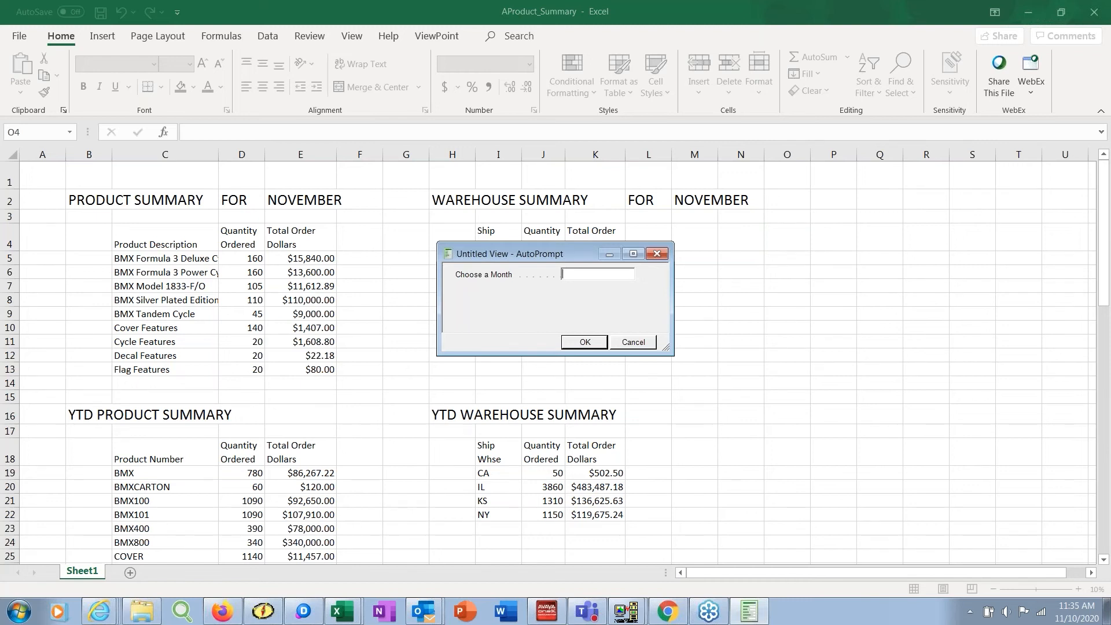
pyautogui.write('10')
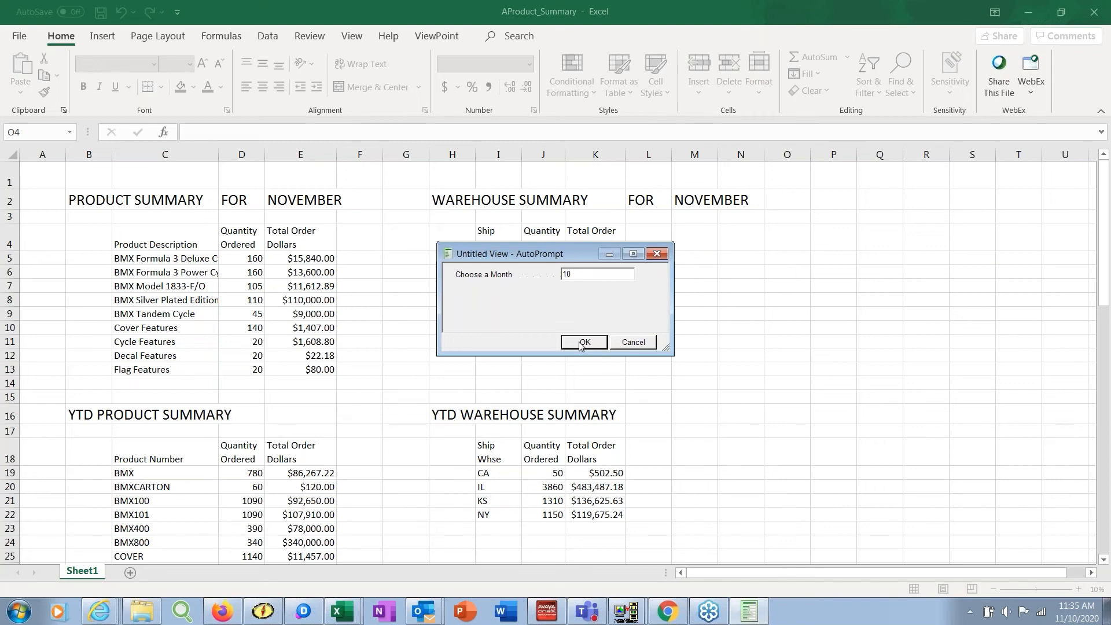
pyautogui.click(583, 343)
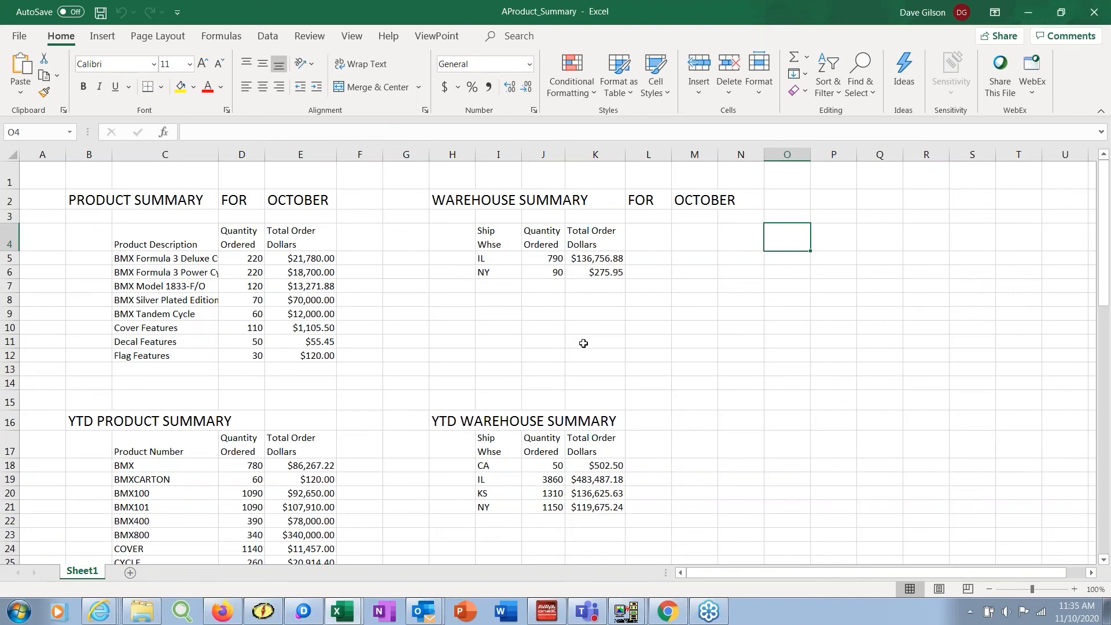
pyautogui.moveTo(197, 206)
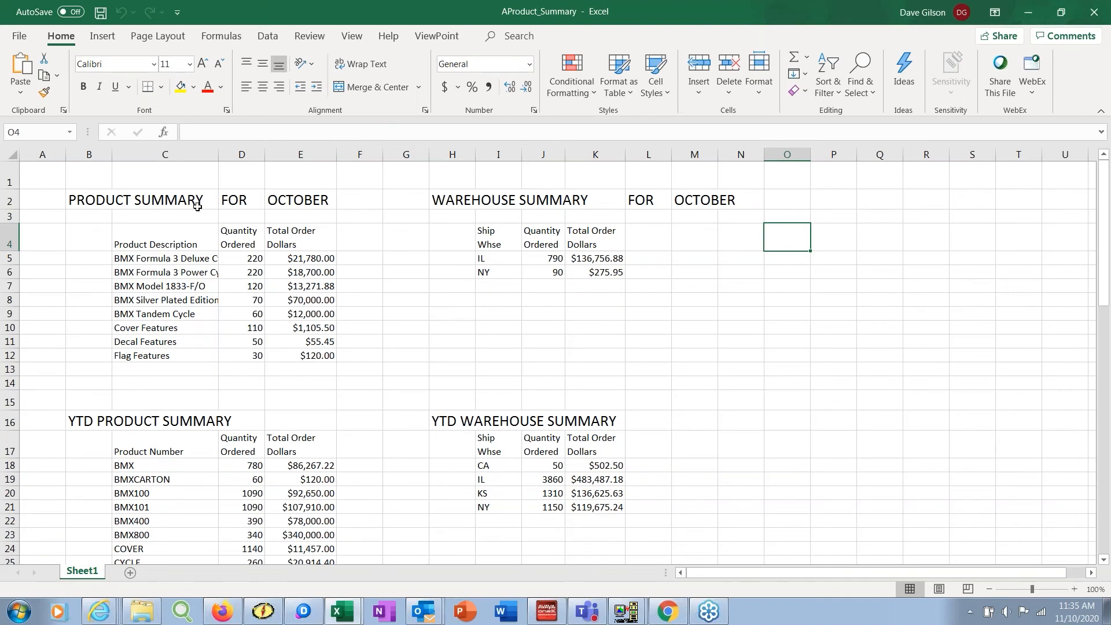
pyautogui.moveTo(296, 257)
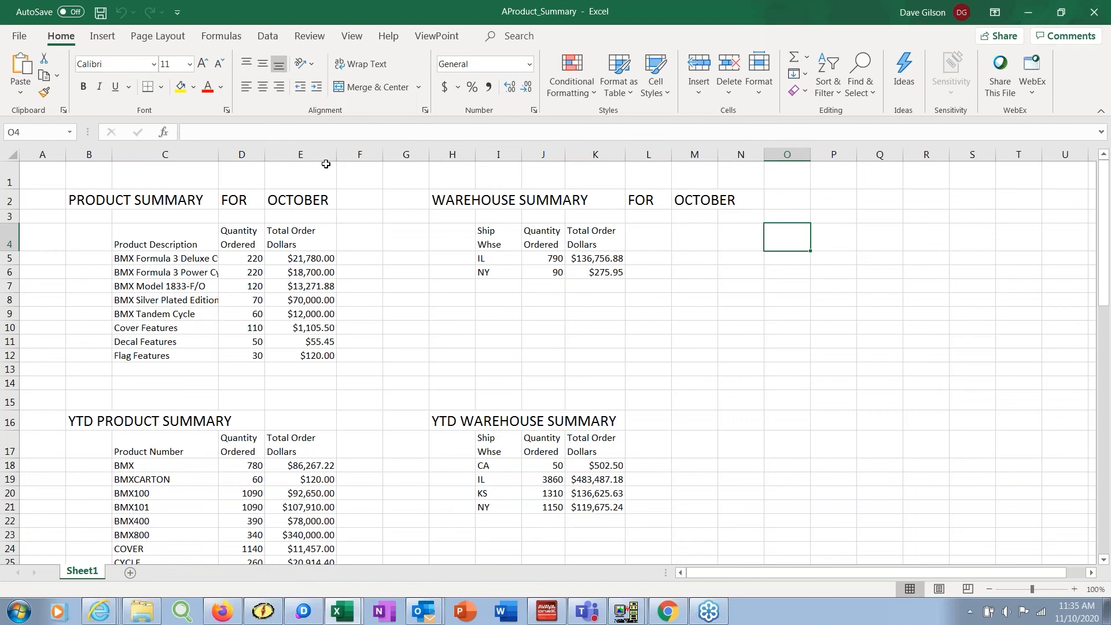
pyautogui.moveTo(36, 84)
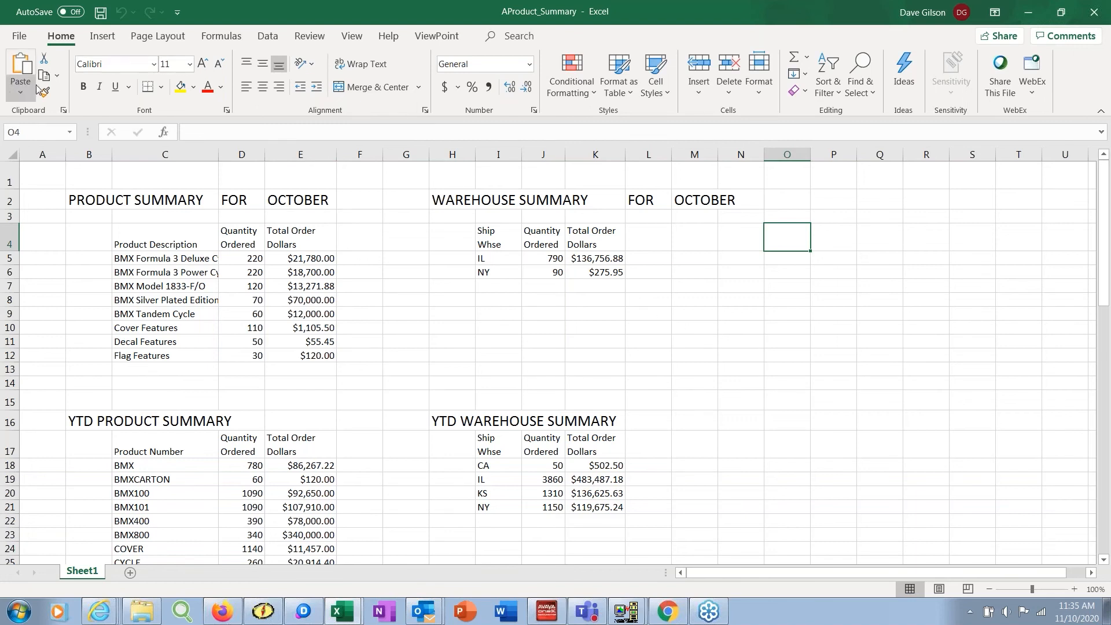
# - Refresh the product and warehouse summaries again for month 9 (September)
pyautogui.click(436, 36)
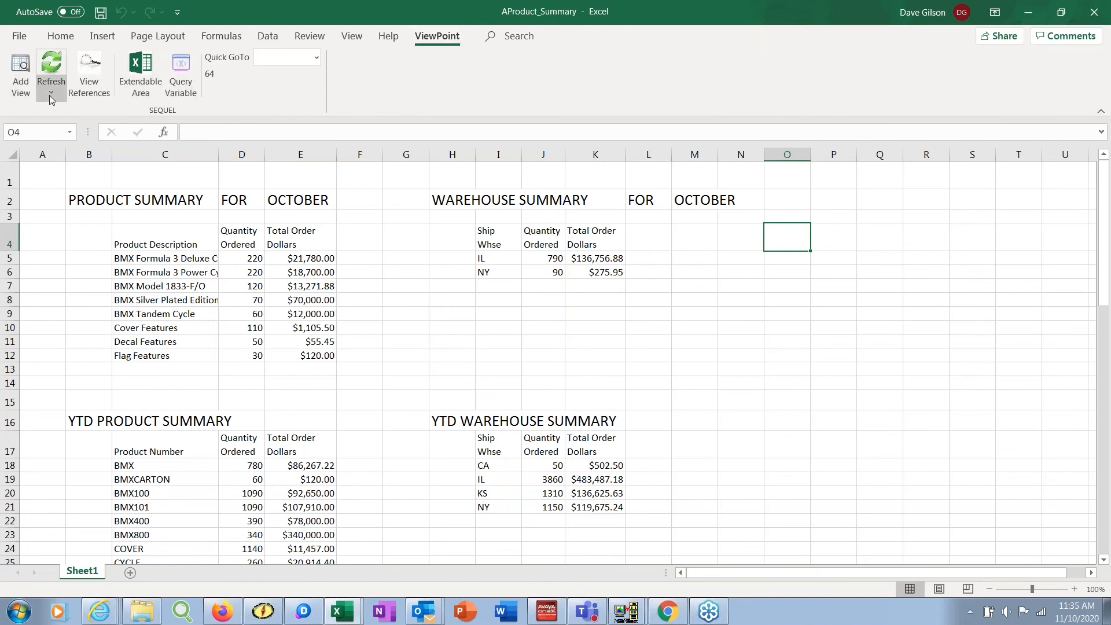
pyautogui.click(51, 97)
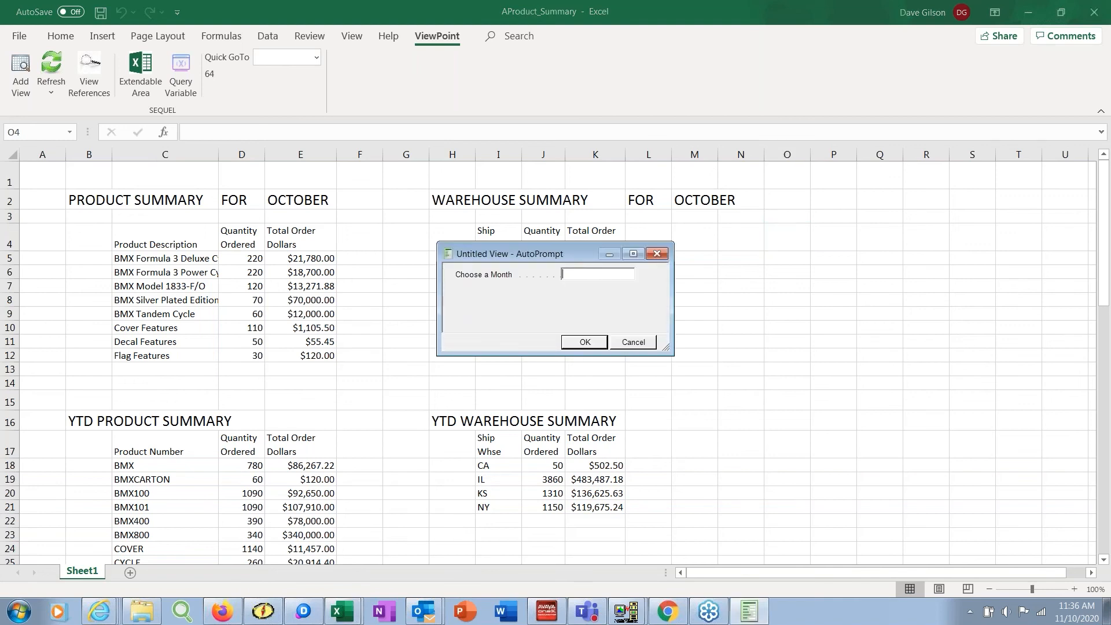
pyautogui.write('9')
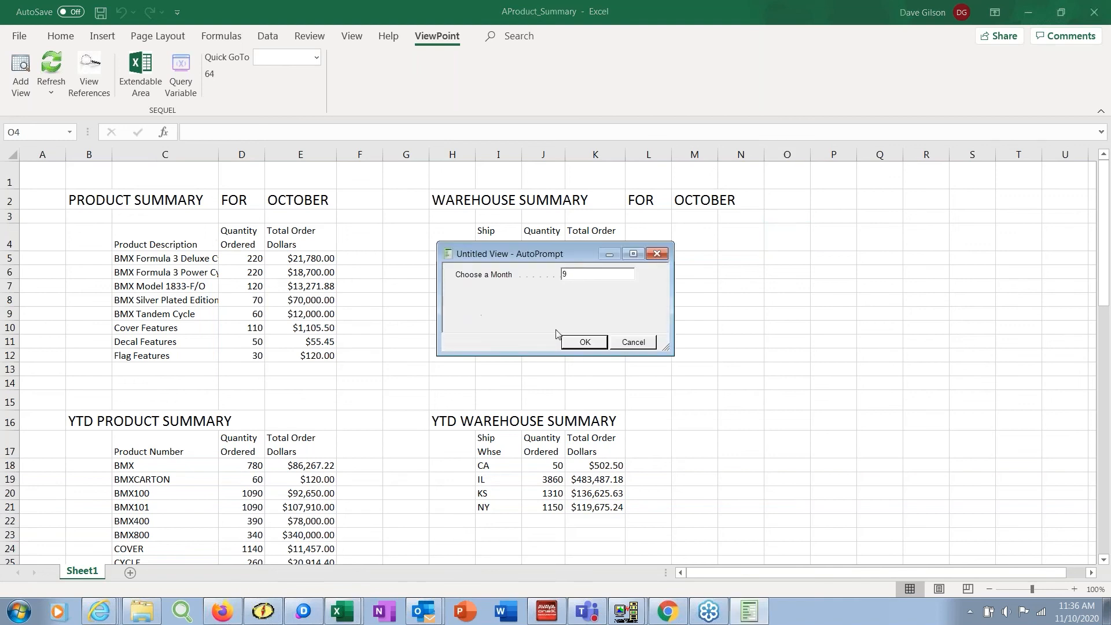
pyautogui.click(583, 343)
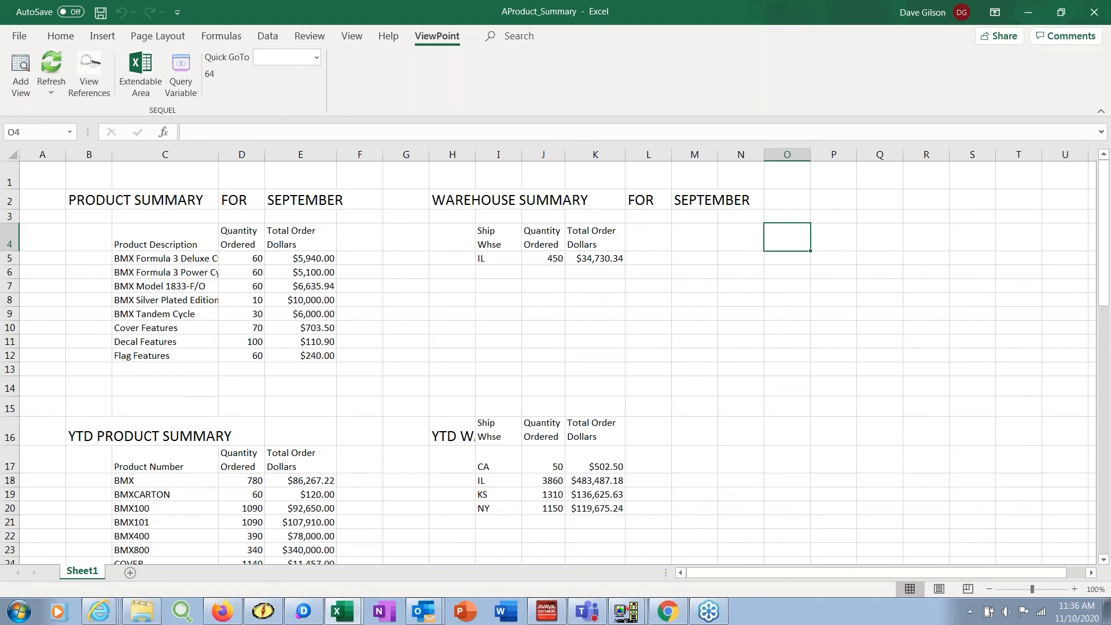
pyautogui.moveTo(430, 298)
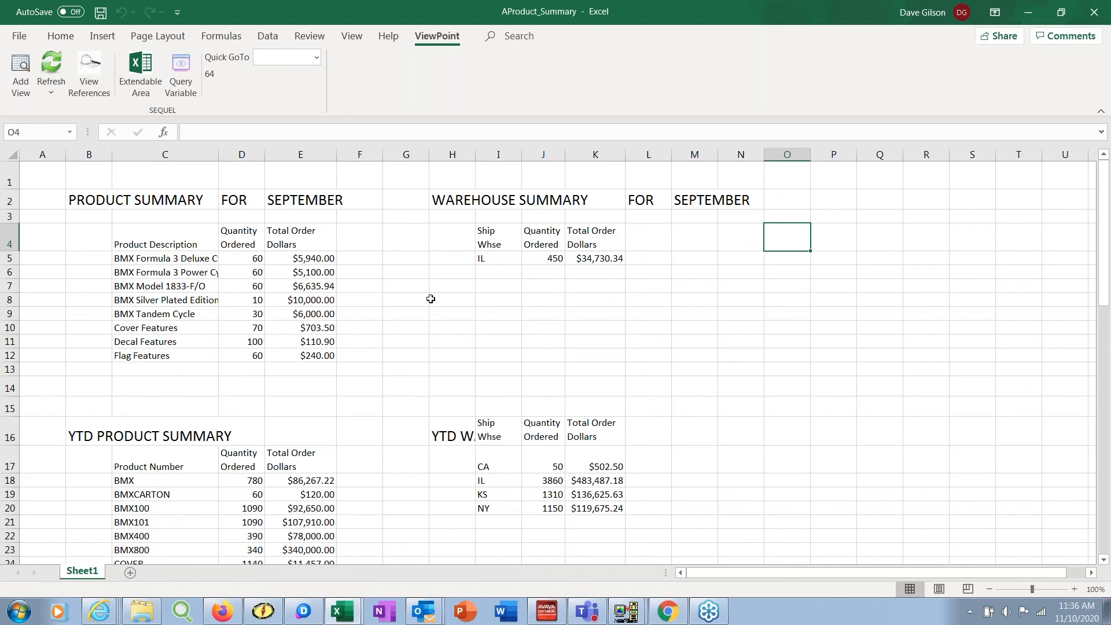
pyautogui.moveTo(401, 178)
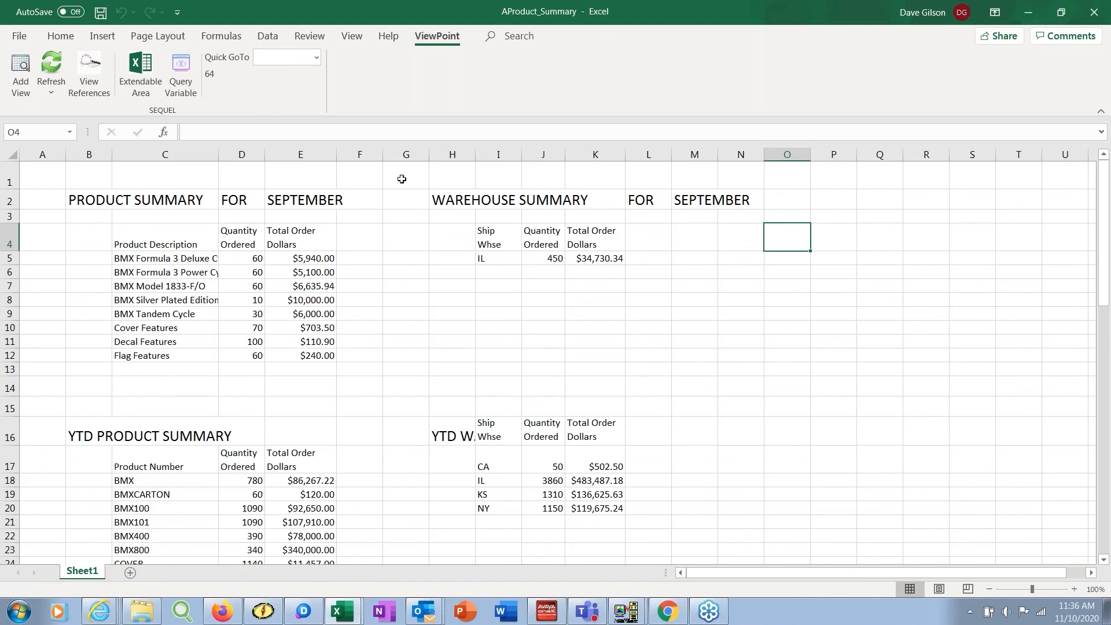